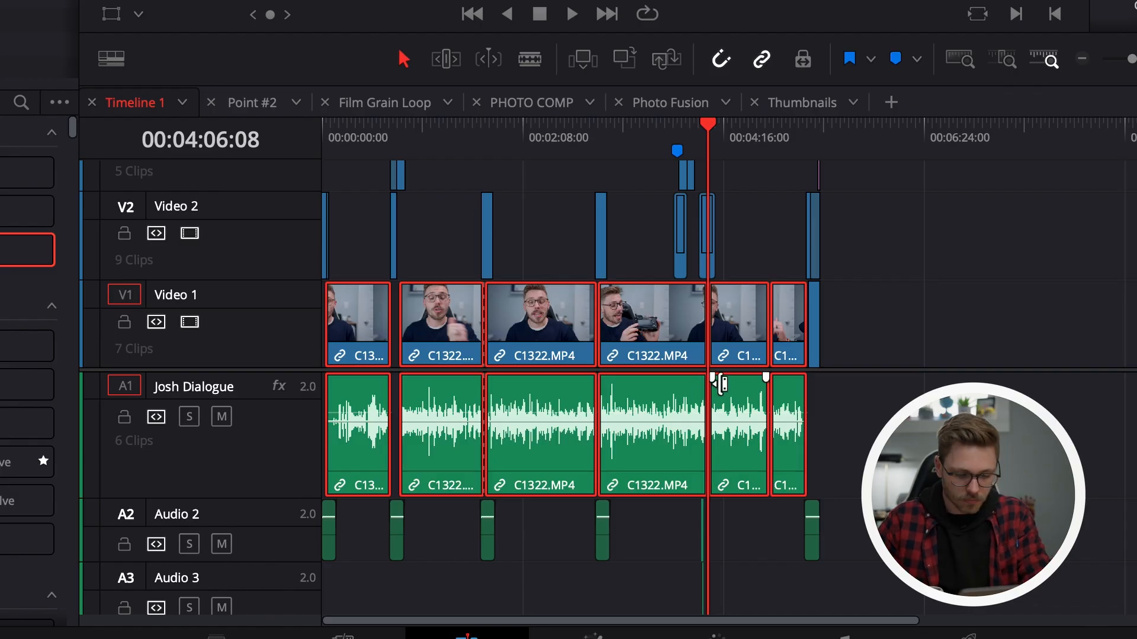
Confirm in Keyboard Customization that 'add' transition maps to Cmd+T, then close it.
key("ctrl+t")
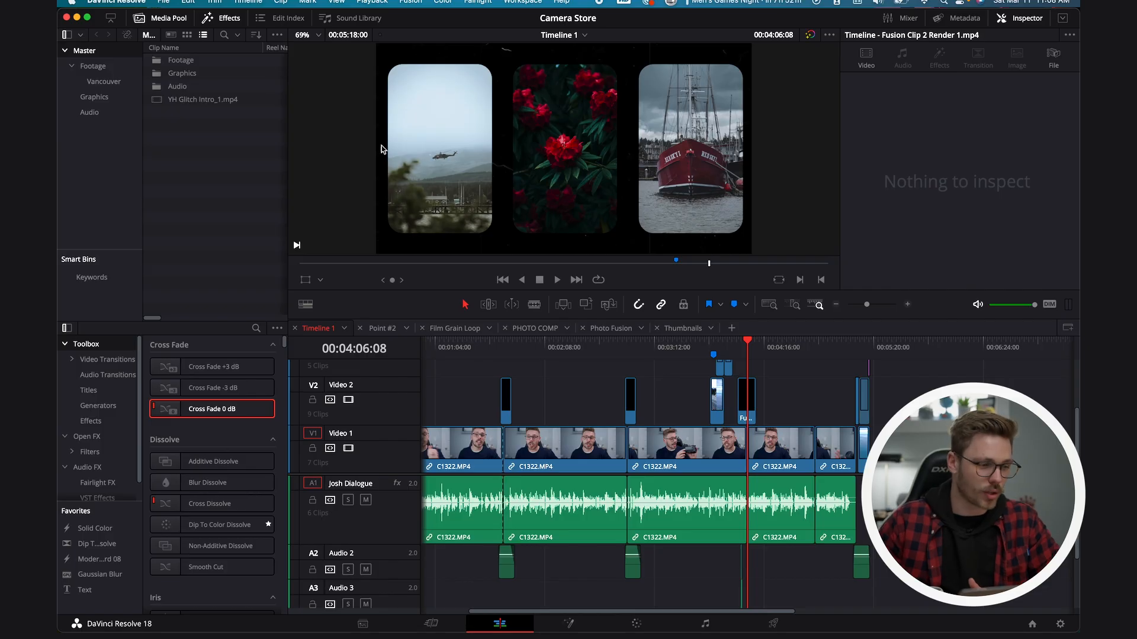
left_click(116, 1)
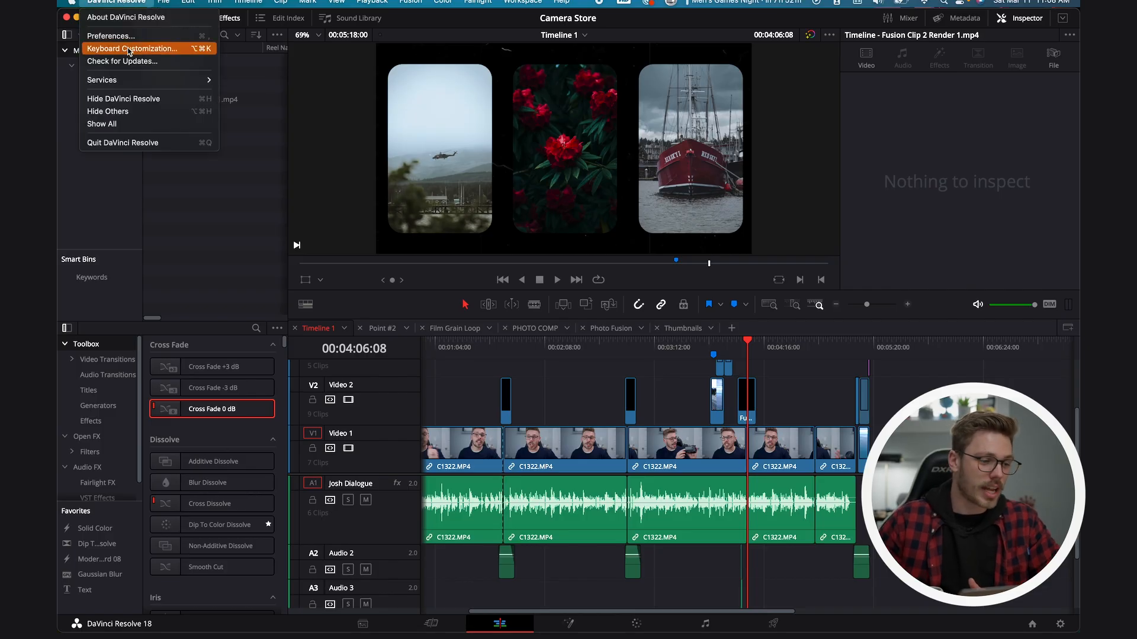
left_click(131, 48)
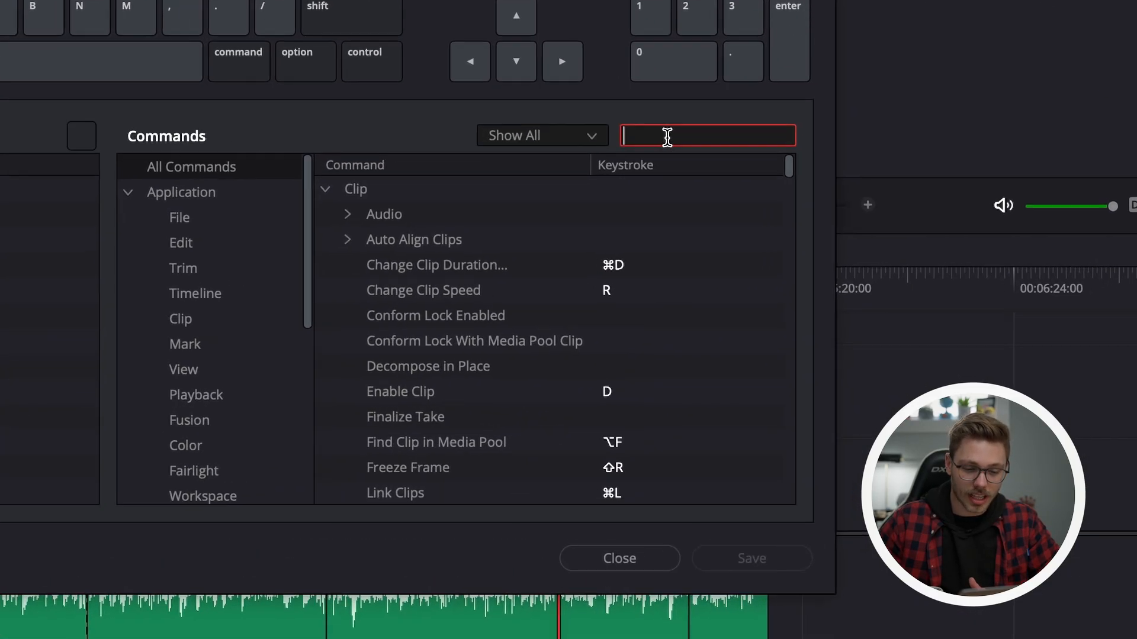
type("add tra")
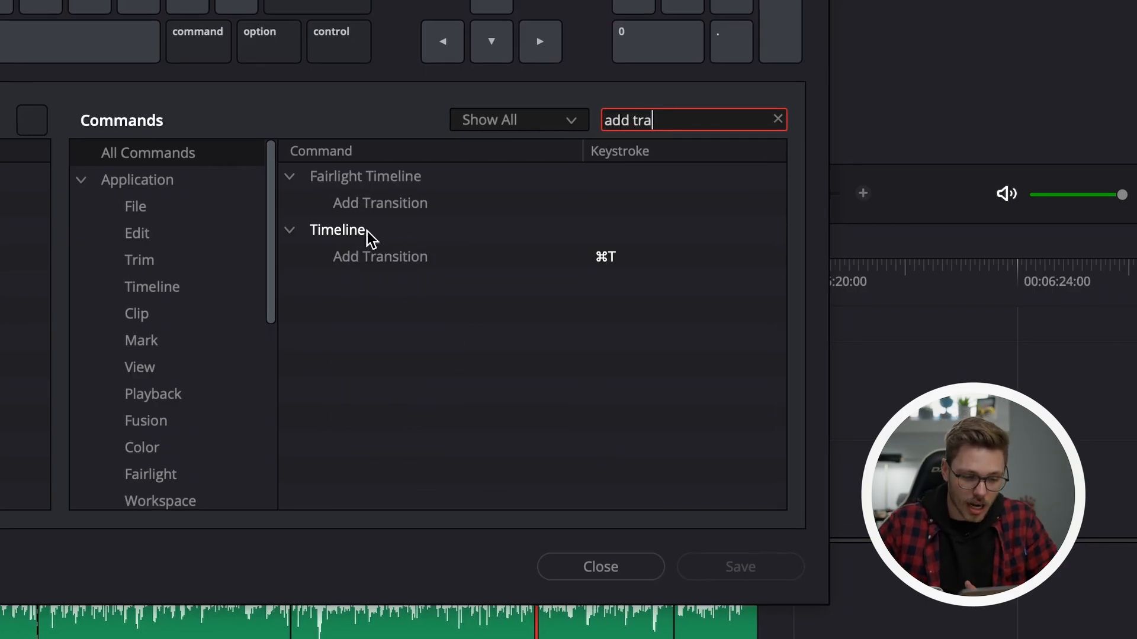
left_click(380, 255)
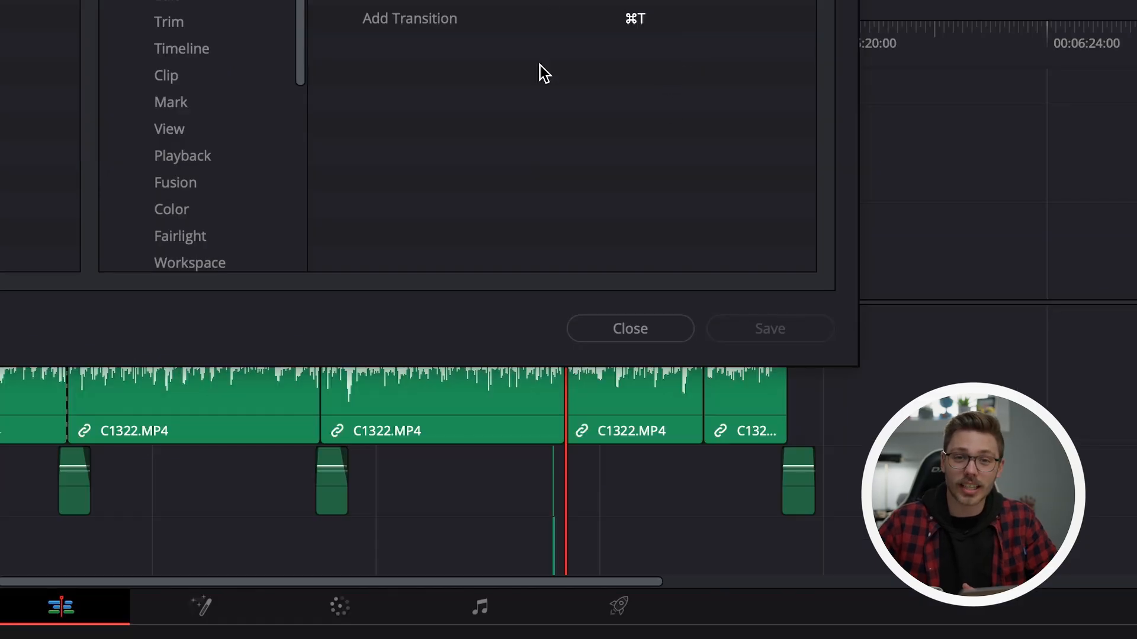
mouse_move(587, 111)
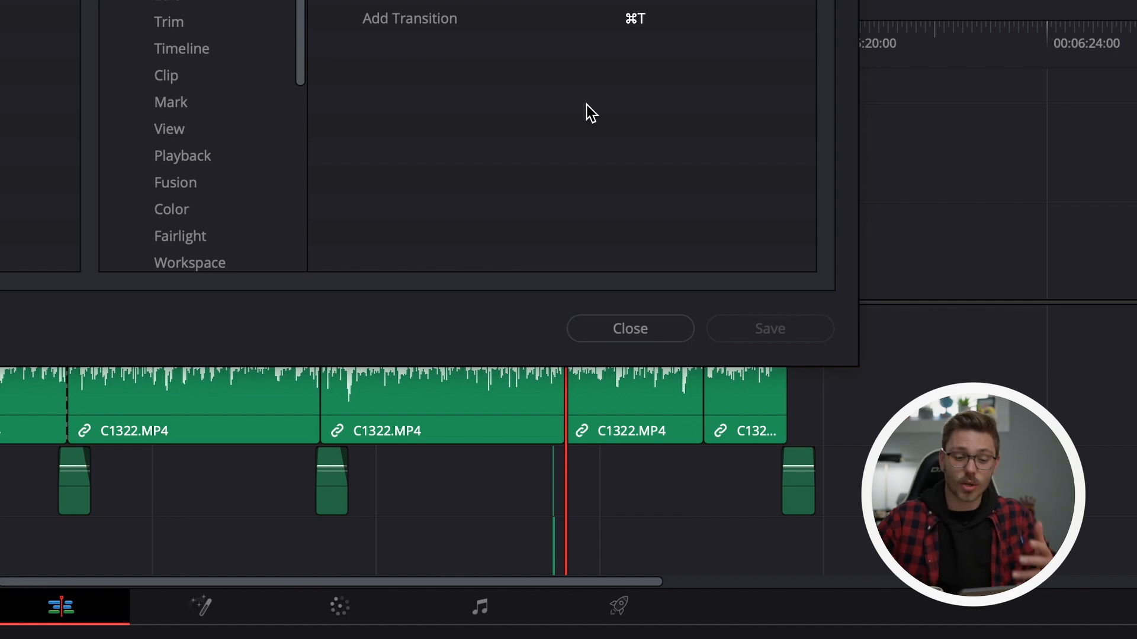
left_click(630, 330)
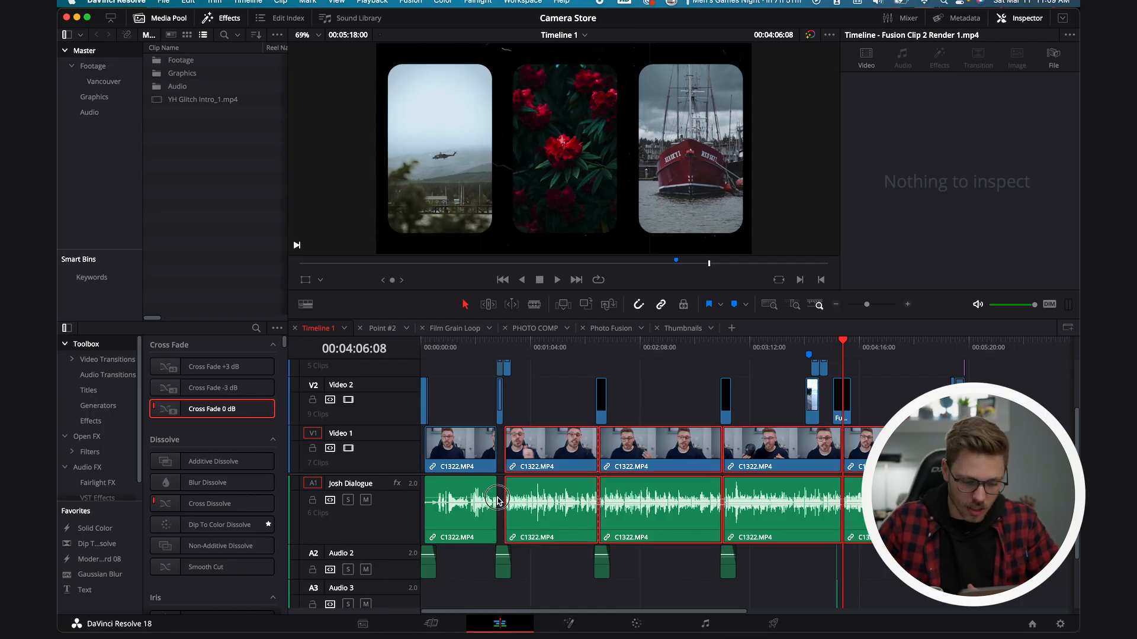
Select the dialogue audio clips on A1 on their own, apart from the video.
left_click(459, 516)
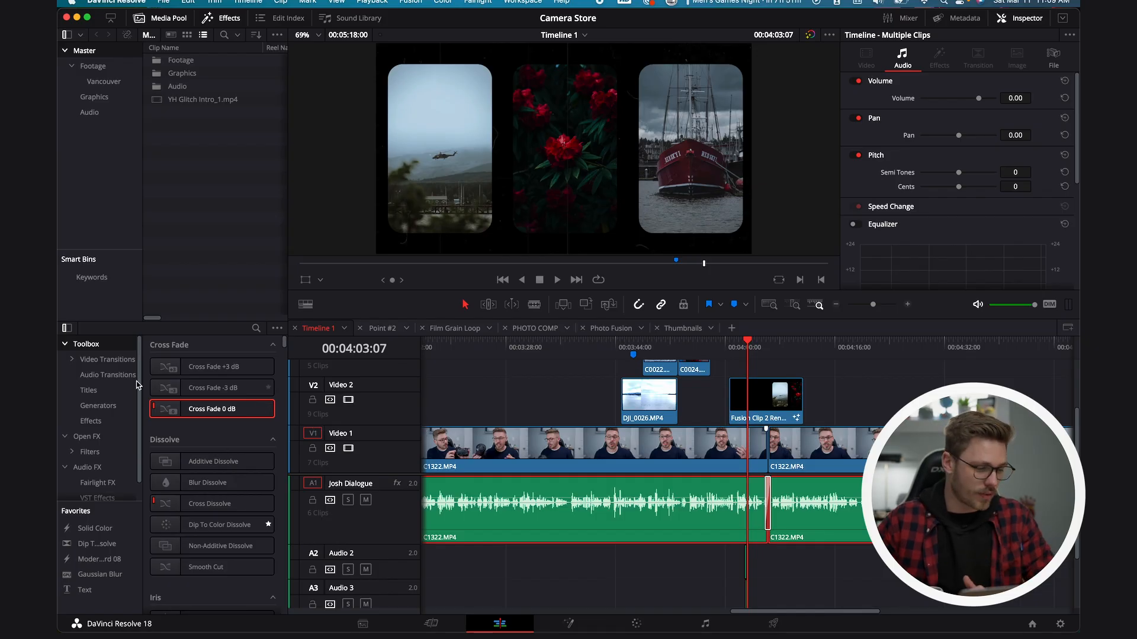
mouse_move(114, 360)
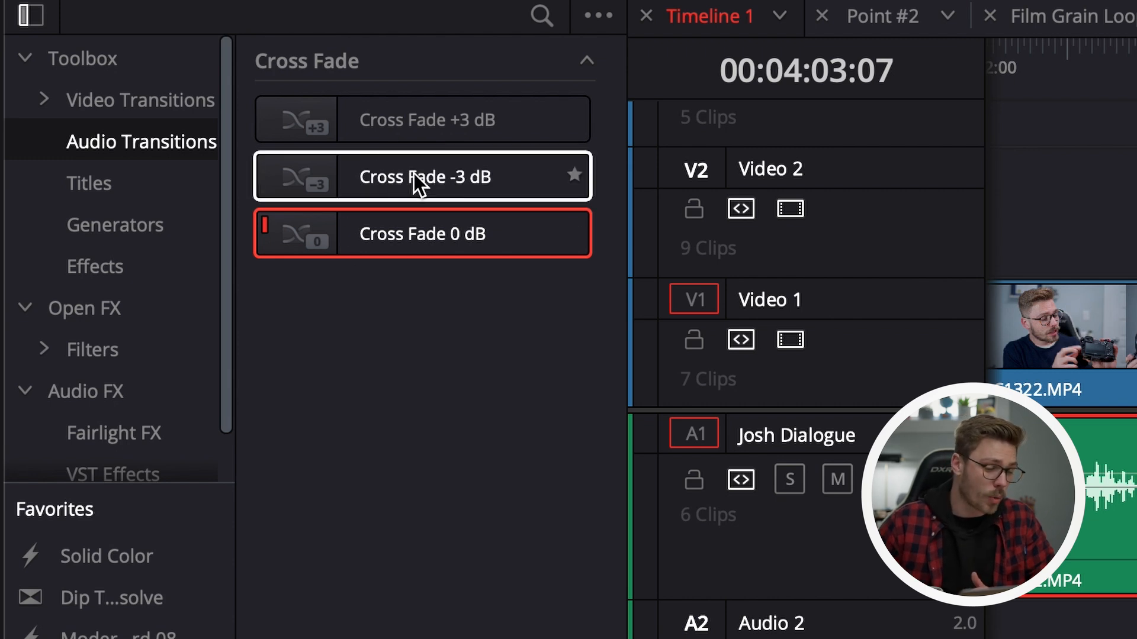
Set Cross Fade -3 dB as the standard audio transition, then bring up Preferences.
right_click(445, 234)
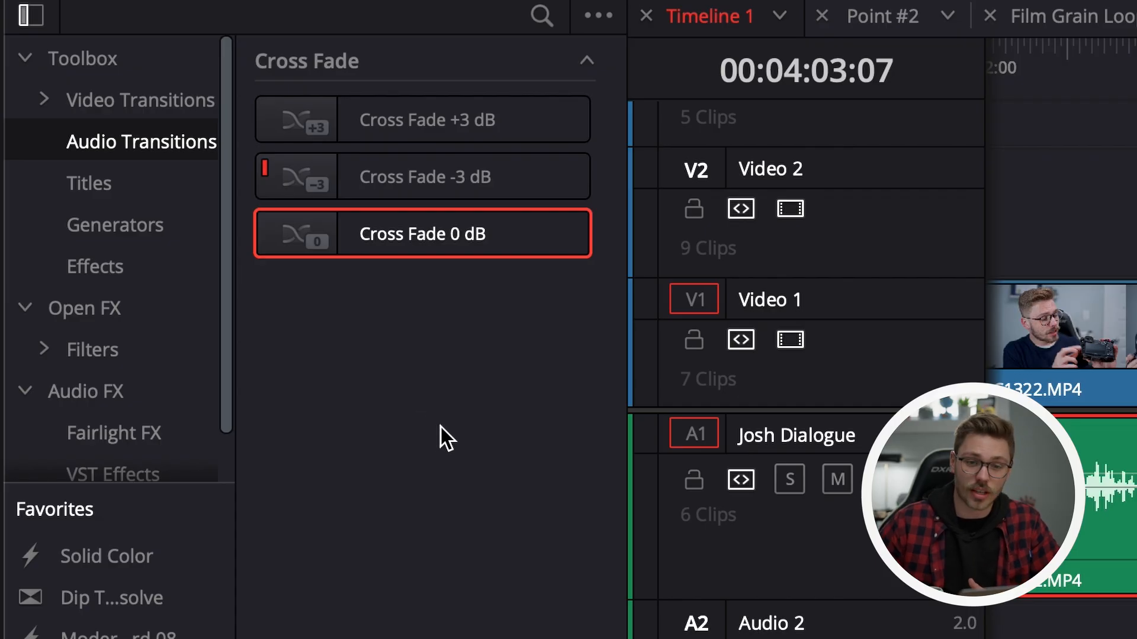
mouse_move(480, 424)
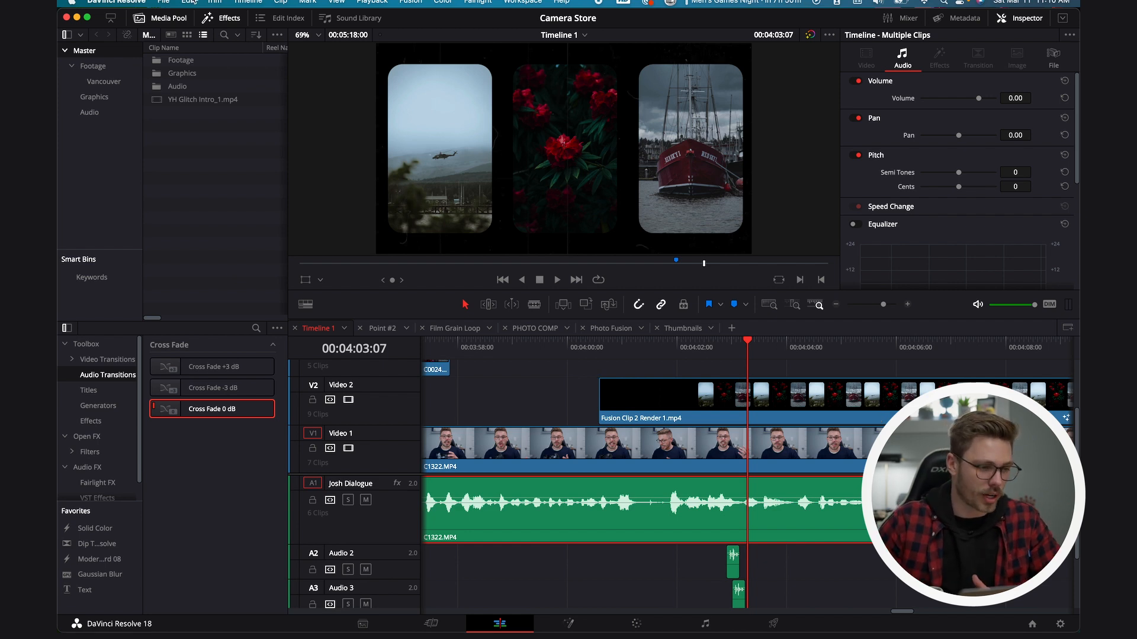
left_click(116, 1)
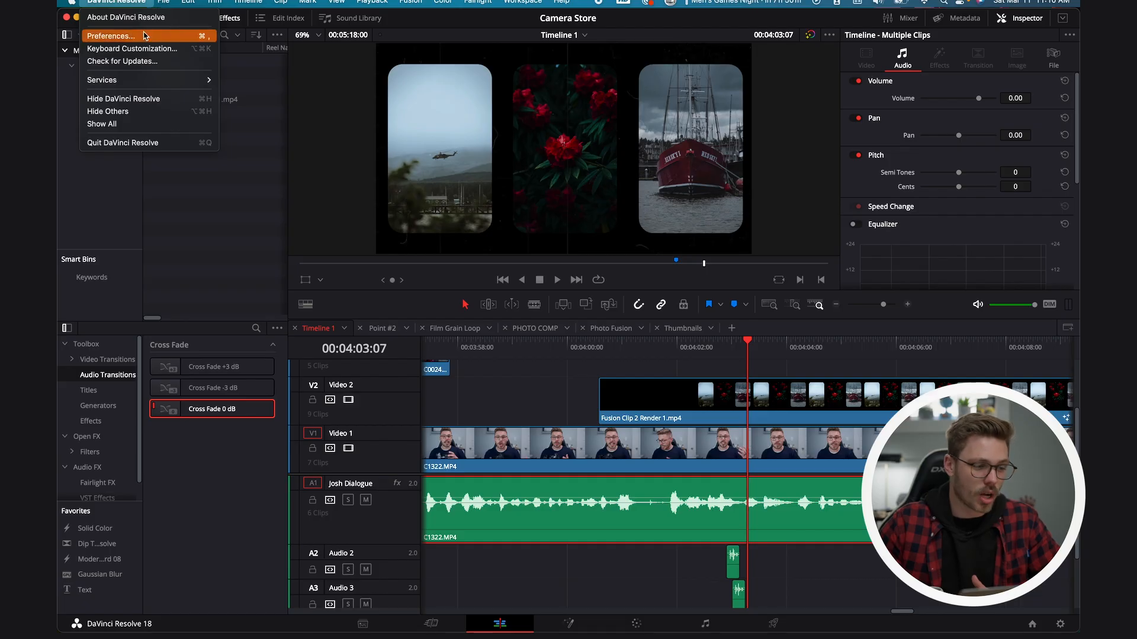
left_click(111, 36)
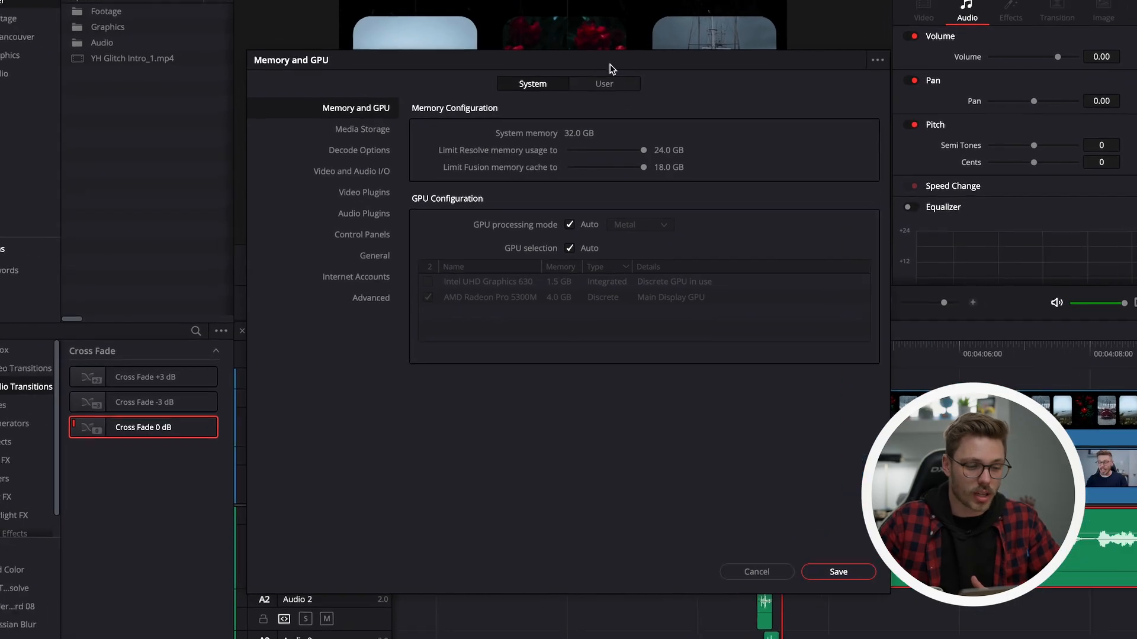